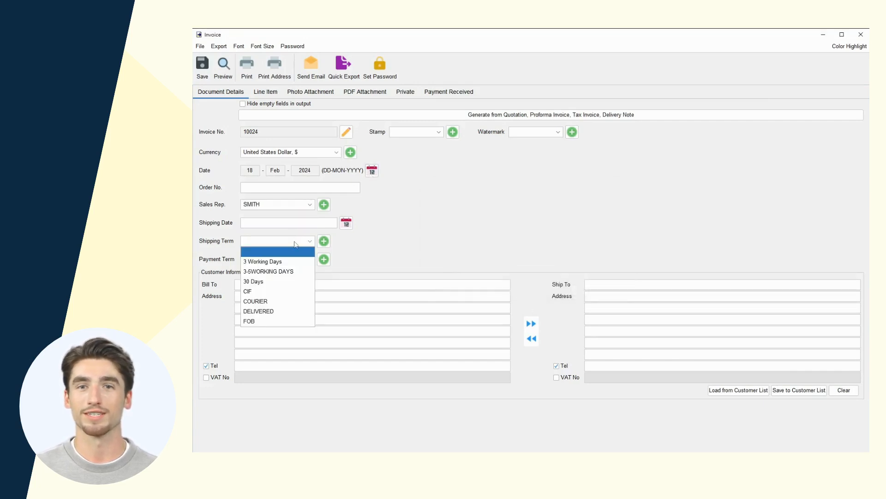
Set the shipping term to COURIER and move to the Line Item page
{"action": "left_click", "coordinate": [255, 301]}
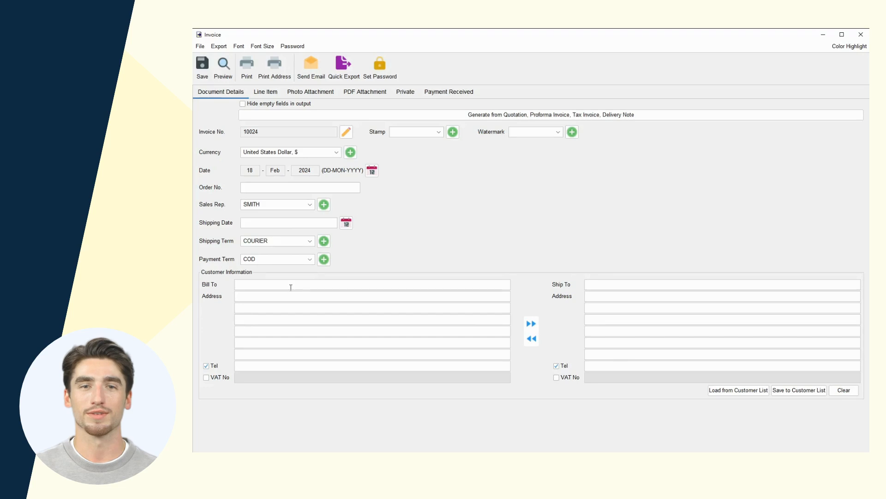
{"action": "left_click", "coordinate": [737, 390]}
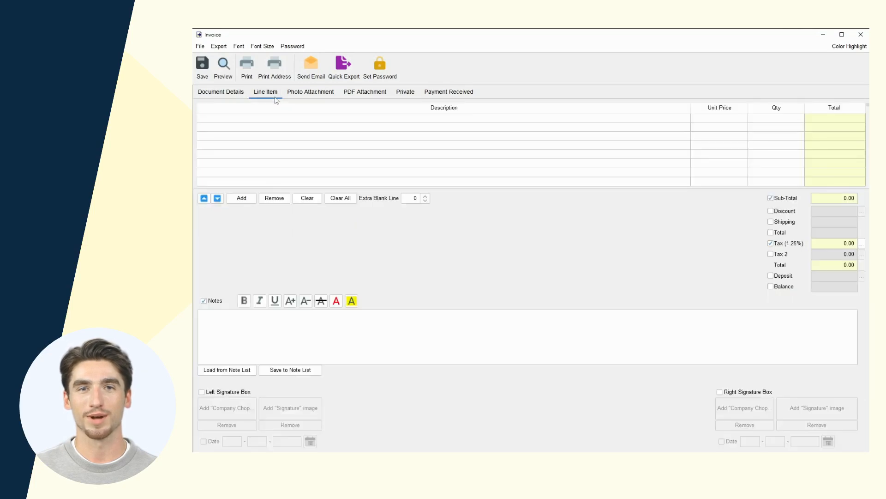
Add the crystal ball set and polar bear (quantity 3), with 20.00 shipping
{"action": "left_click", "coordinate": [241, 198]}
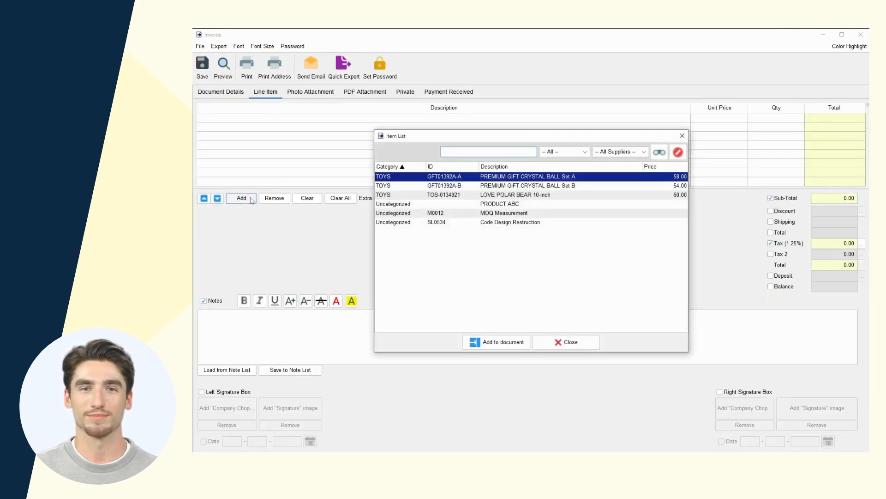
{"action": "left_click", "coordinate": [496, 342]}
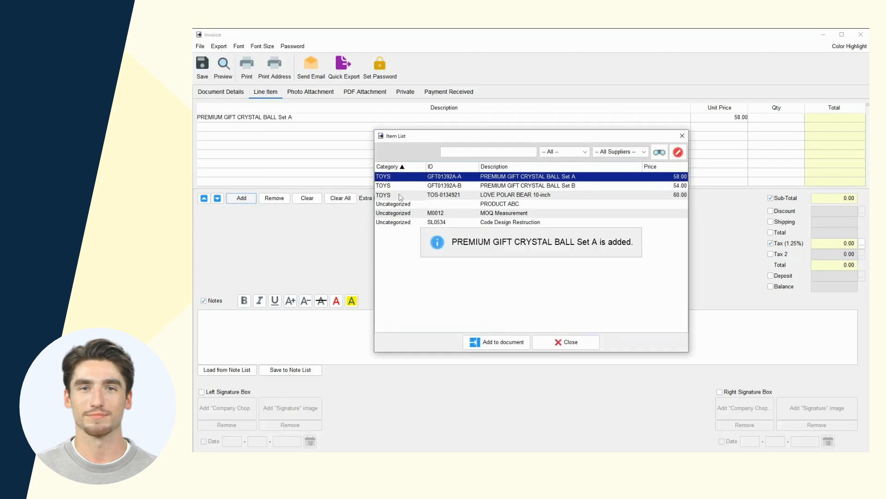
{"action": "left_click", "coordinate": [566, 341]}
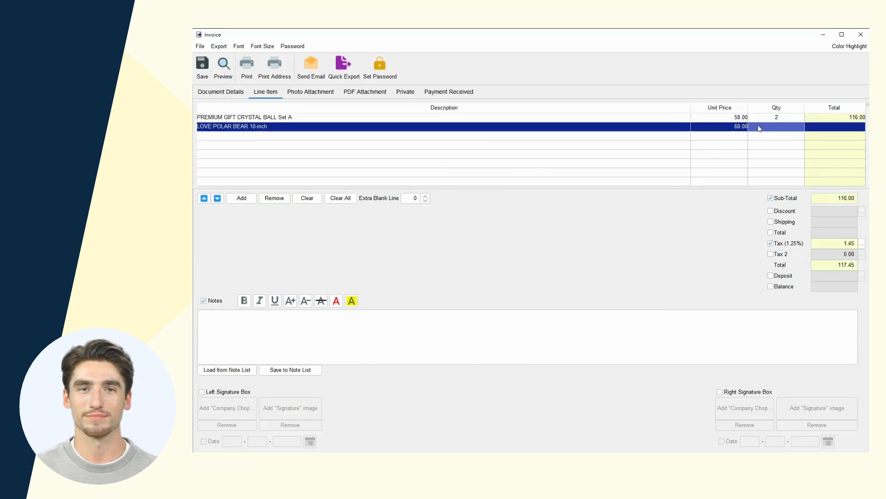
{"action": "type", "text": "3"}
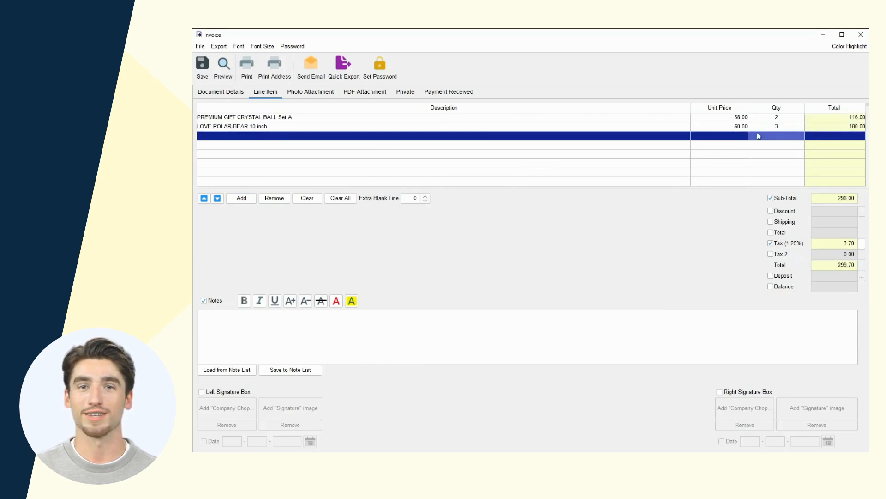
{"action": "left_click", "coordinate": [770, 221]}
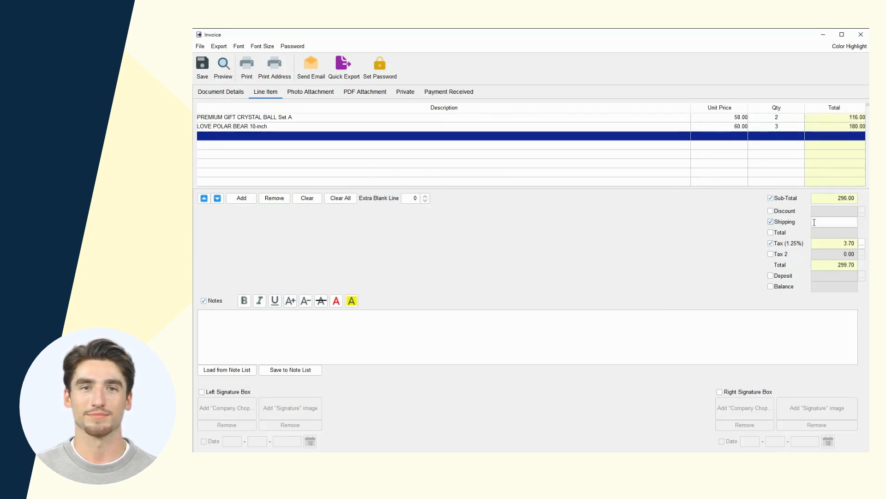
{"action": "type", "text": "20.00"}
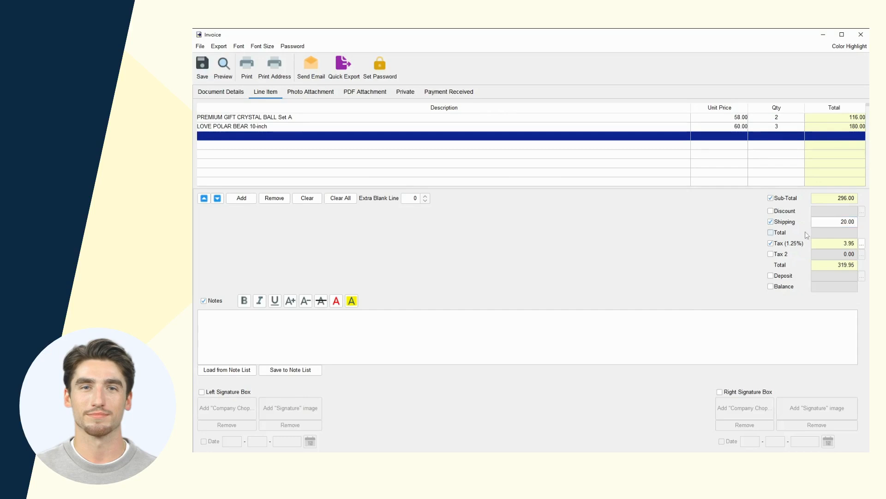
Insert the saved cheque payment note and enable the left signature box
{"action": "left_click", "coordinate": [227, 370]}
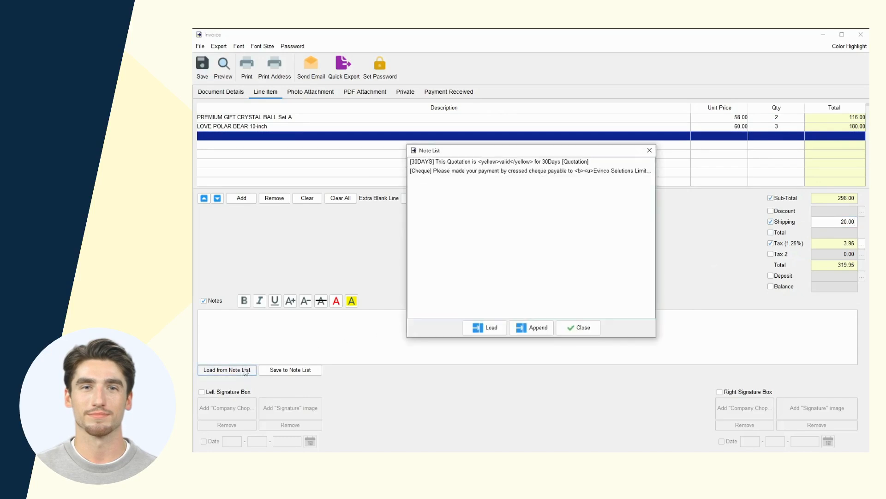
{"action": "left_click", "coordinate": [529, 171]}
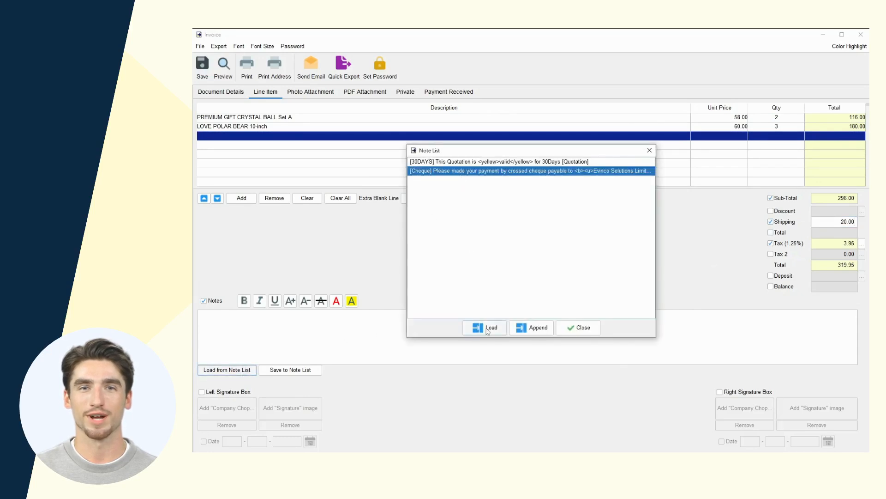
{"action": "left_click", "coordinate": [484, 328]}
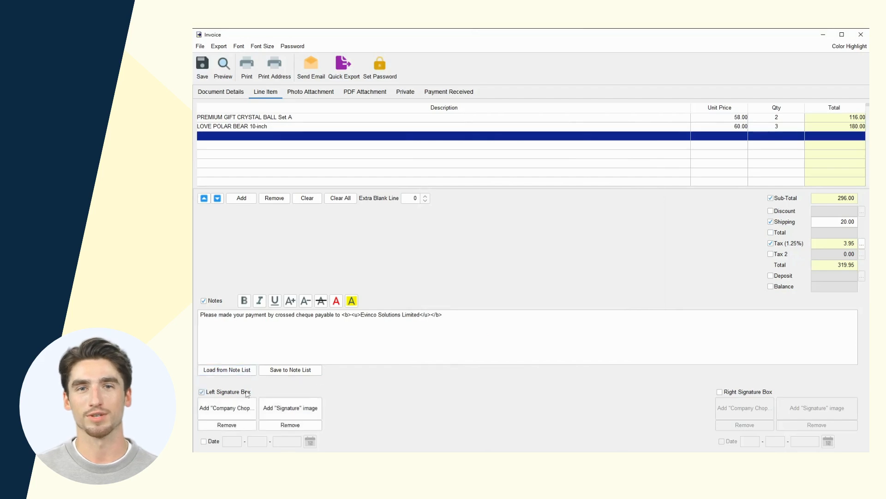
{"action": "left_click", "coordinate": [223, 66]}
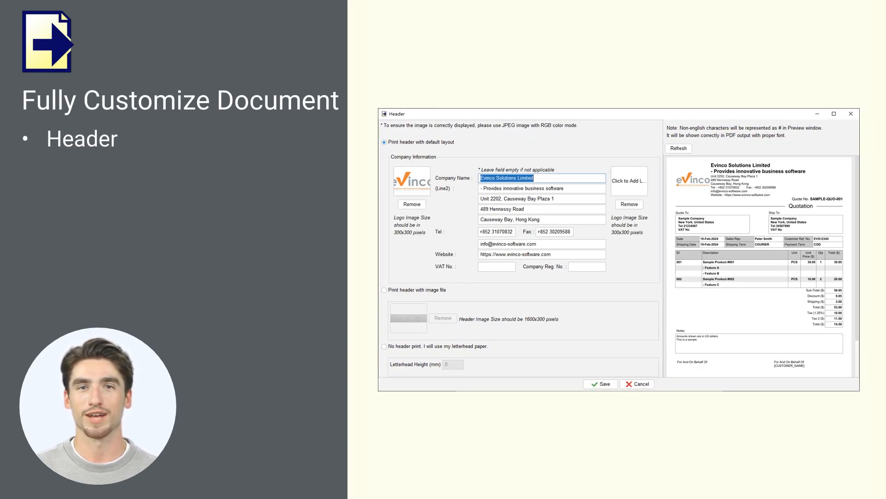
Open the Paper Size window showing A4 with the Modern quotation layout
{"action": "left_click", "coordinate": [384, 290]}
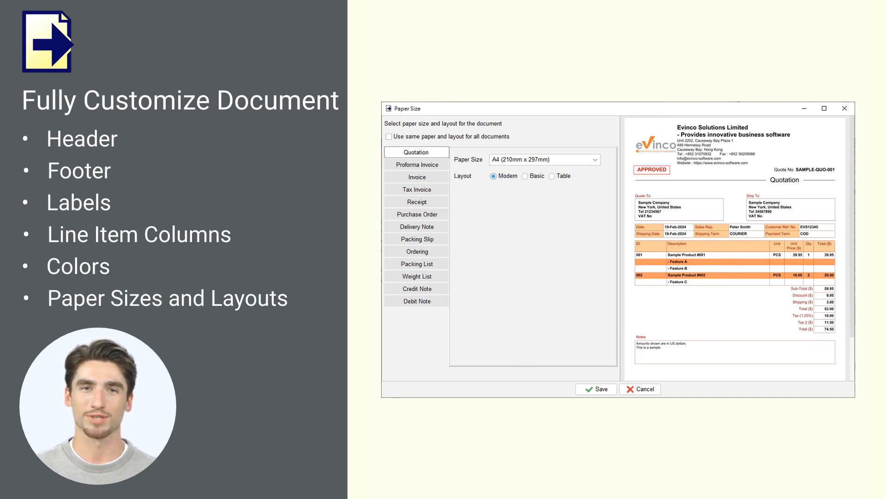
Switch the A4 quotation layout from Modern through Basic to Table
{"action": "left_click", "coordinate": [525, 176]}
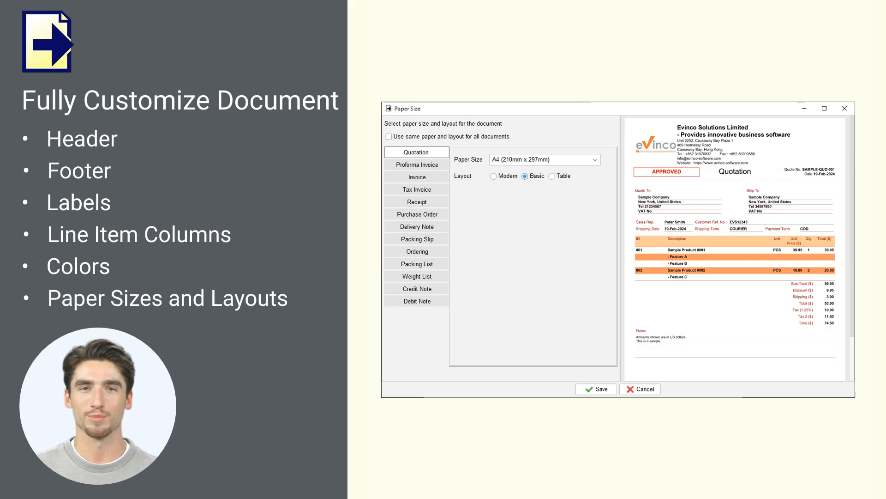
{"action": "left_click", "coordinate": [552, 176]}
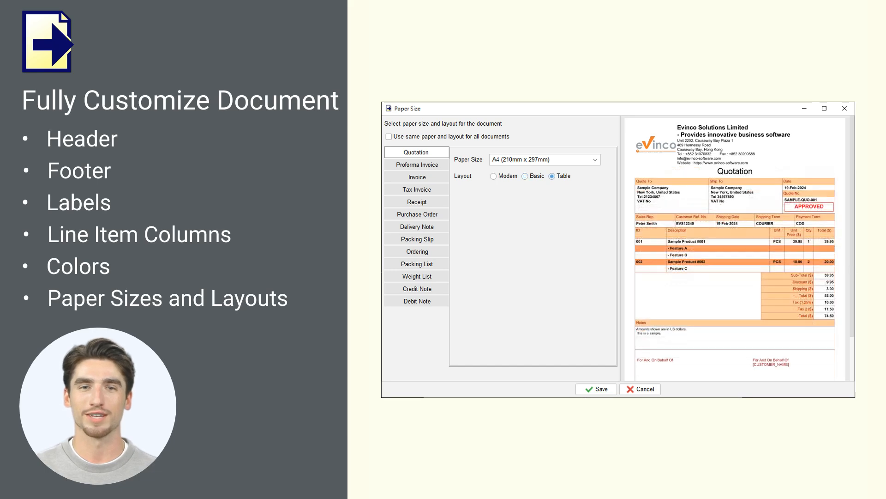